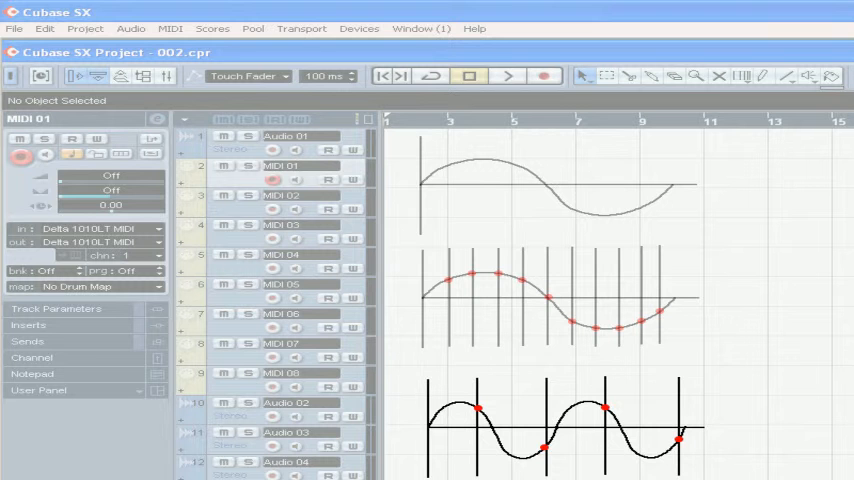
mouse_move(530, 382)
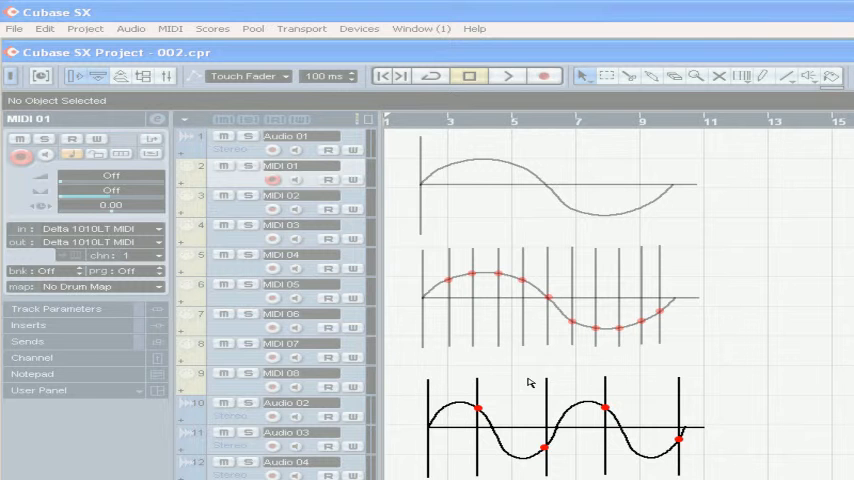
mouse_move(568, 390)
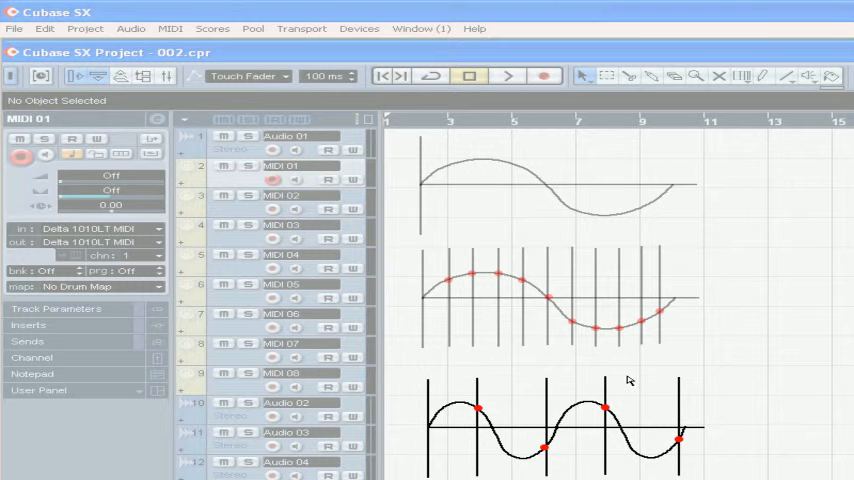
mouse_move(628, 380)
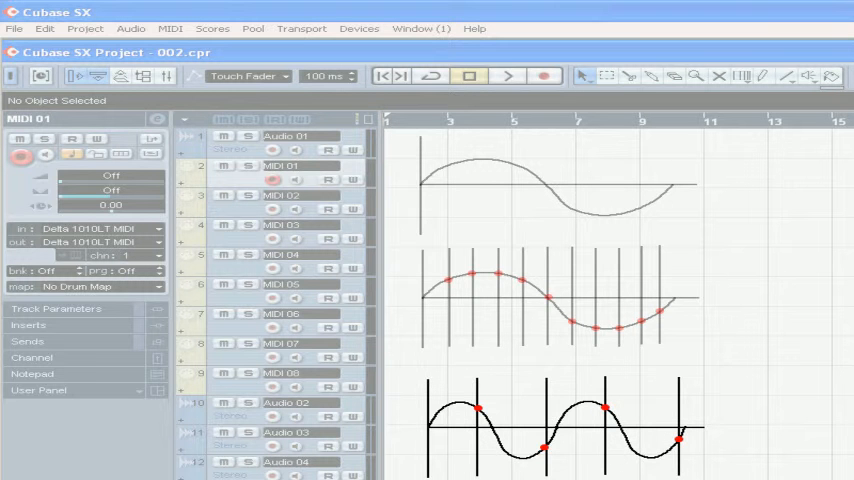